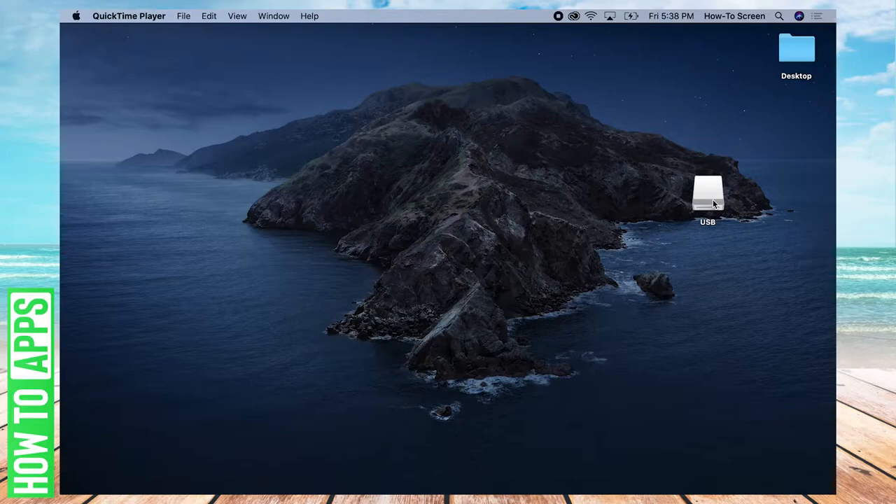
# - Open the USB drive from the desktop and select its Backups.backupdb folder
pyautogui.doubleClick(707, 196)
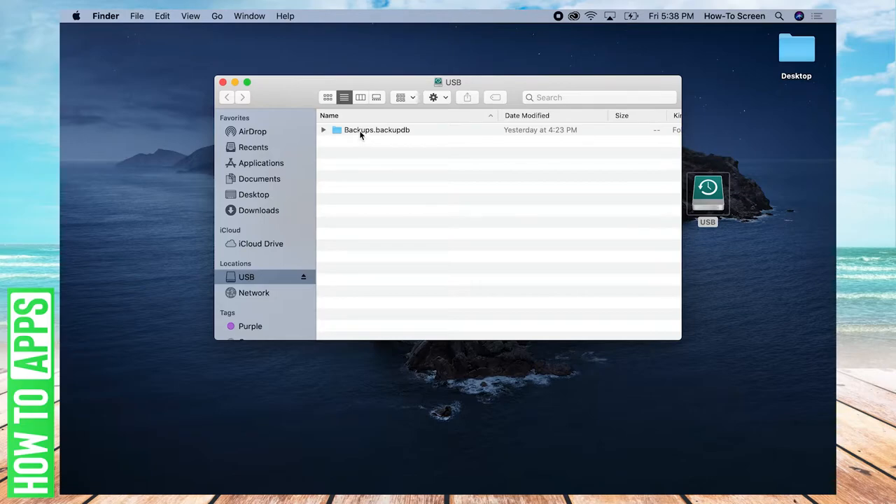
pyautogui.click(375, 130)
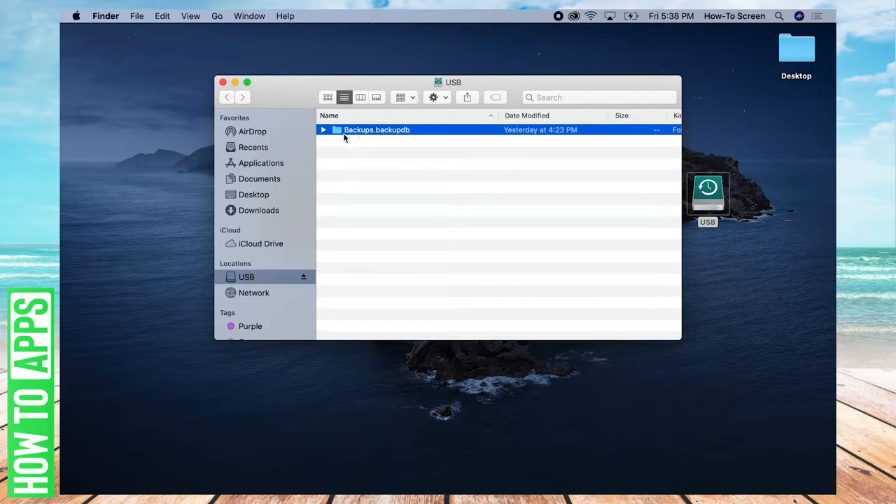
pyautogui.moveTo(226, 91)
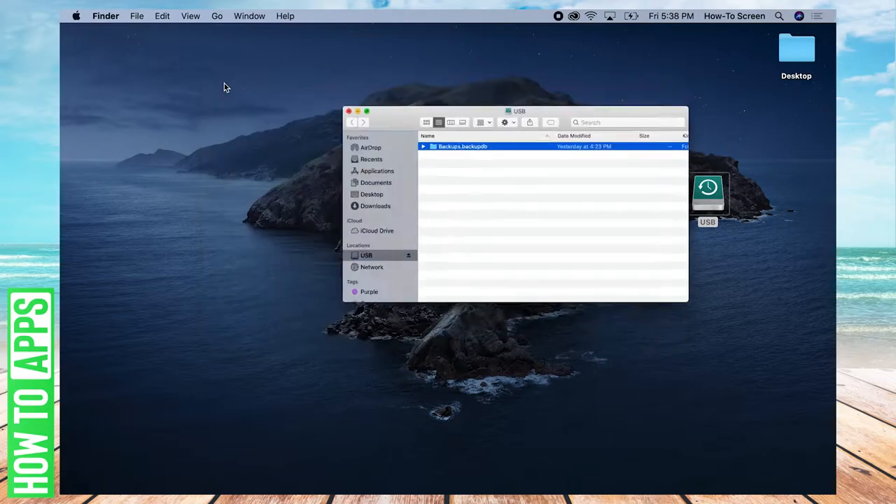
# - Close the USB drive's Finder window to return to the desktop
pyautogui.click(349, 112)
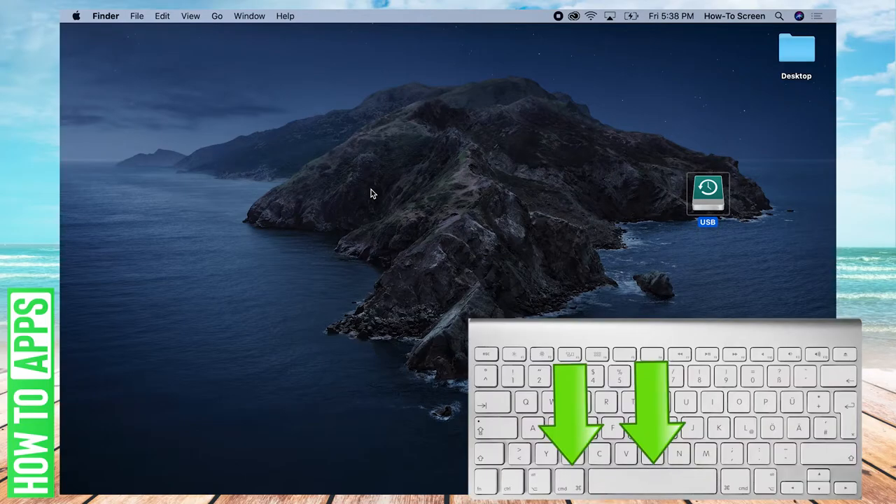
# - Search Spotlight for 'disk utility' and launch Disk Utility from the results
pyautogui.press('cmd+space')
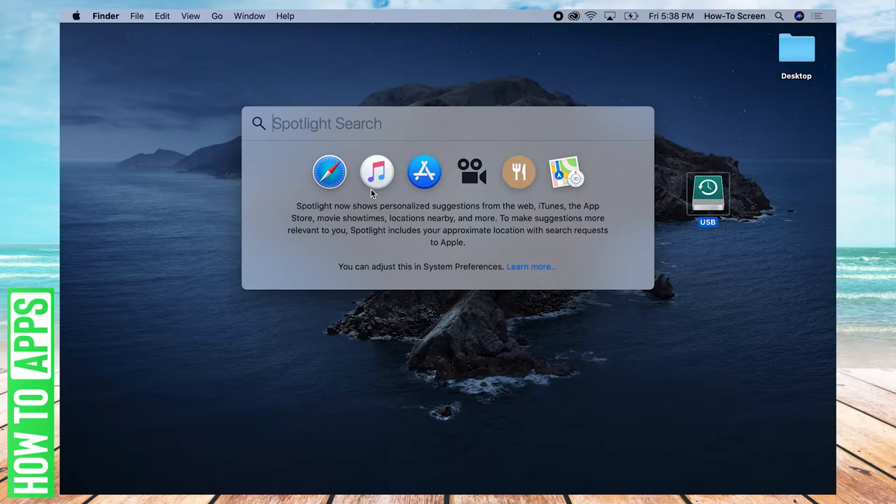
pyautogui.write('disk utility')
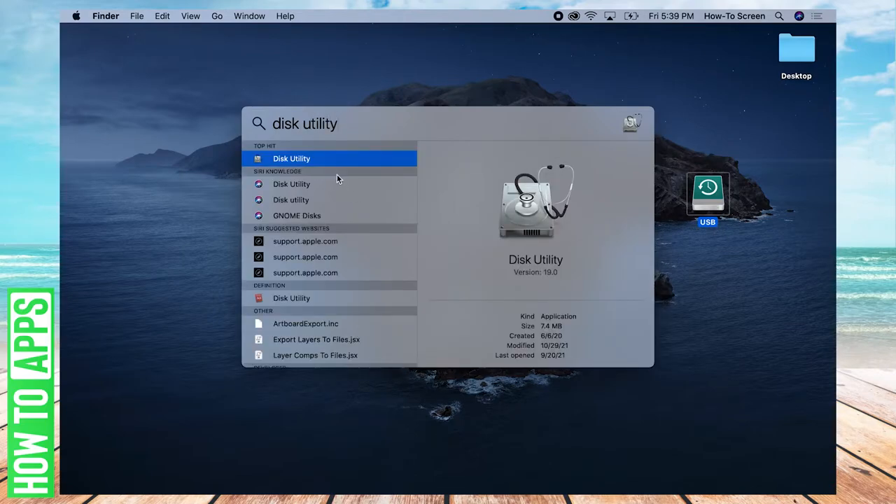
pyautogui.moveTo(502, 229)
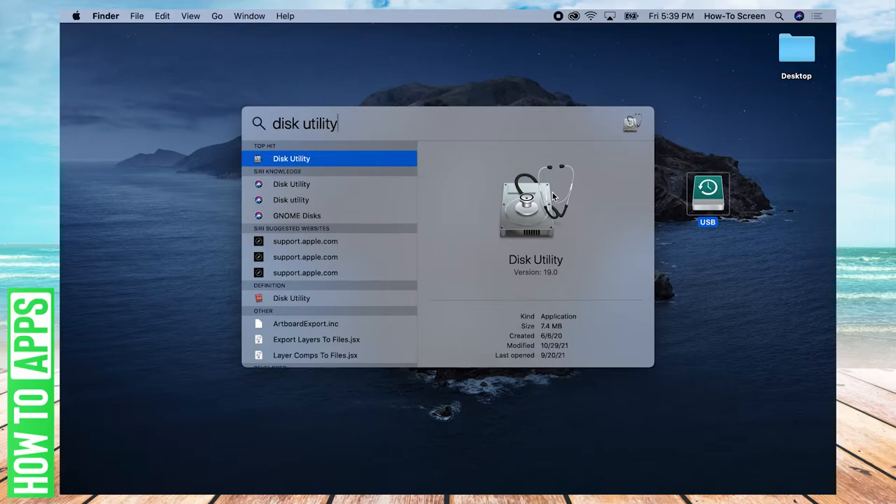
pyautogui.moveTo(541, 203)
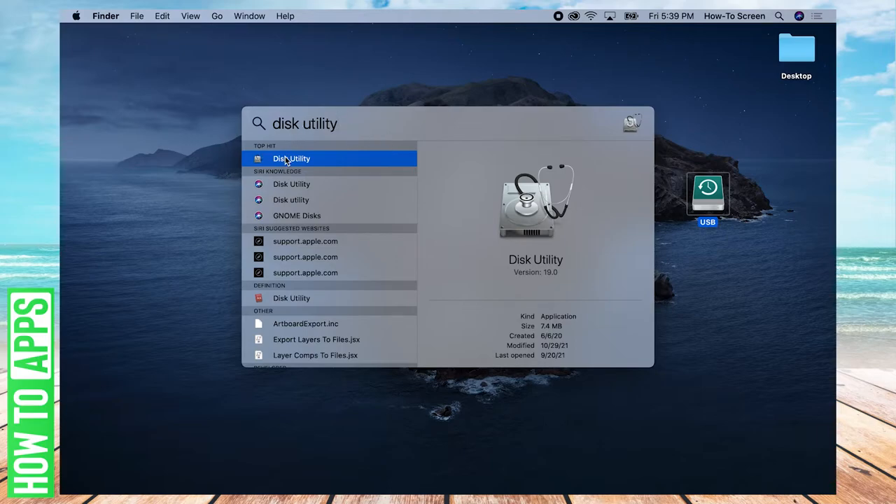
pyautogui.click(292, 158)
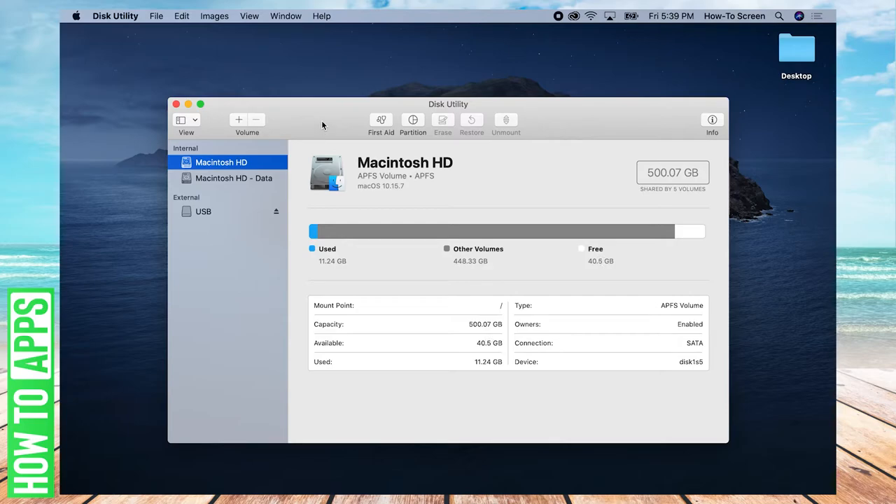
pyautogui.moveTo(215, 150)
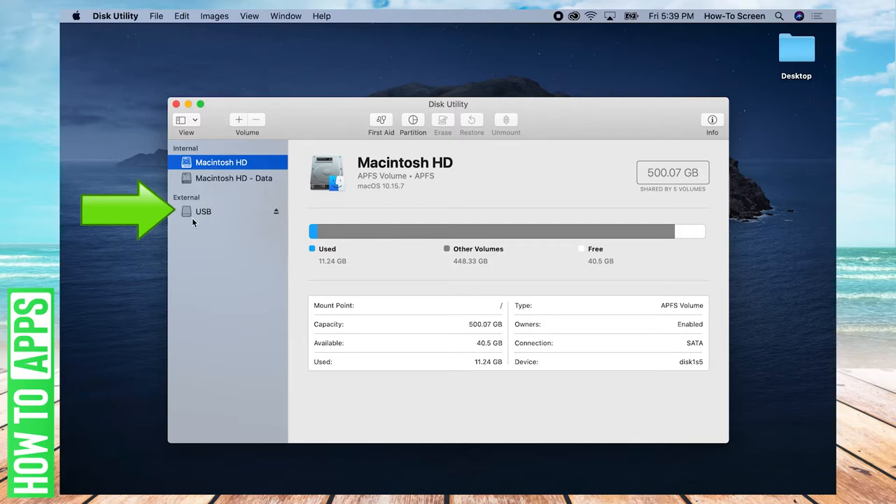
pyautogui.moveTo(181, 207)
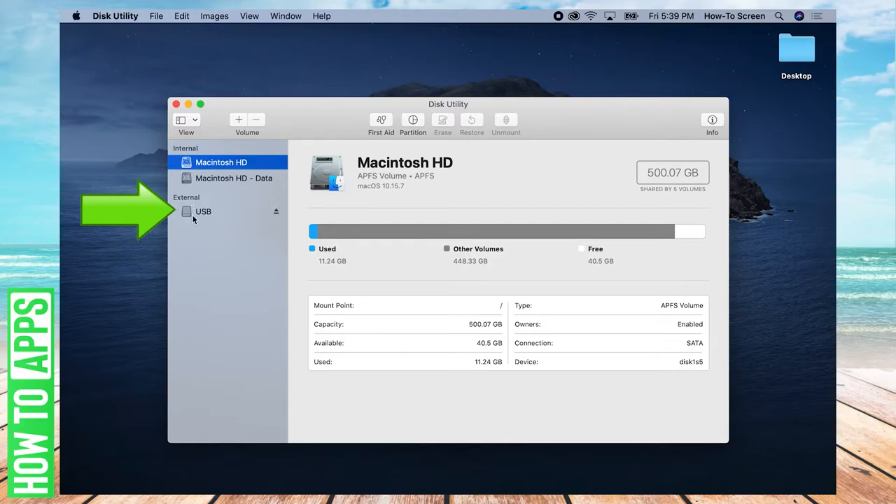
pyautogui.moveTo(204, 219)
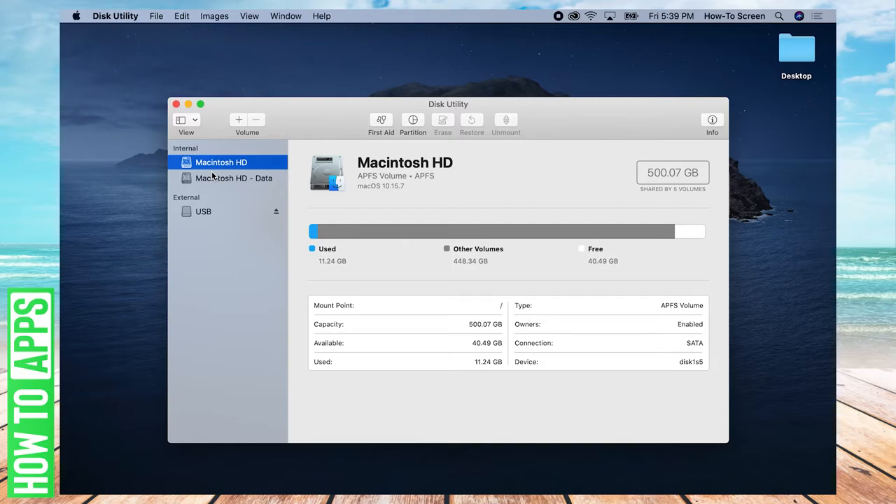
pyautogui.moveTo(208, 193)
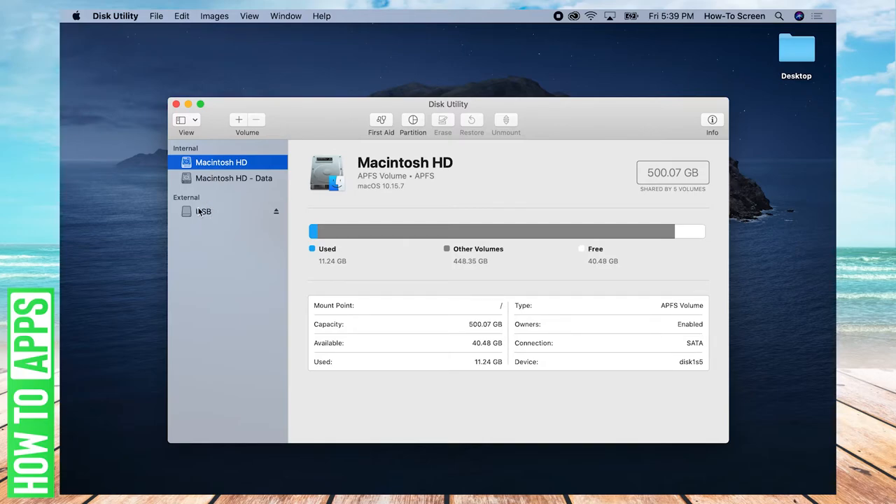
pyautogui.moveTo(214, 210)
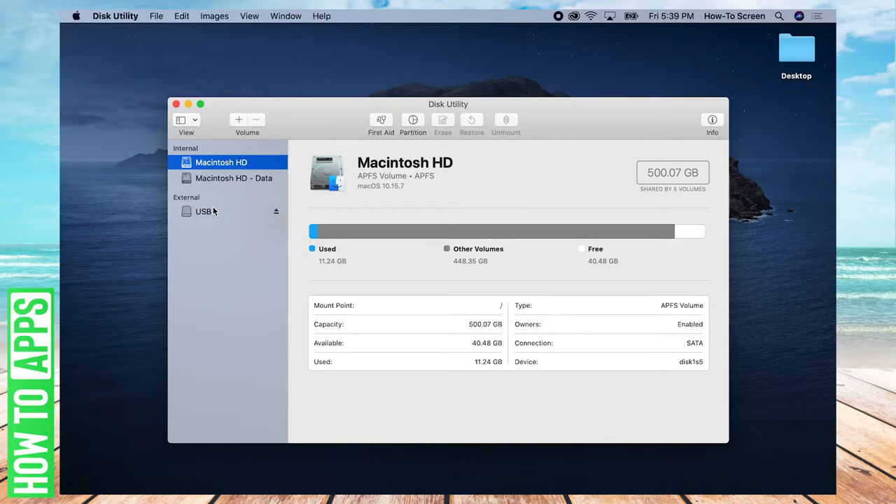
# - Select the external USB drive to view its 15.16 GB Mac OS Extended details
pyautogui.click(203, 211)
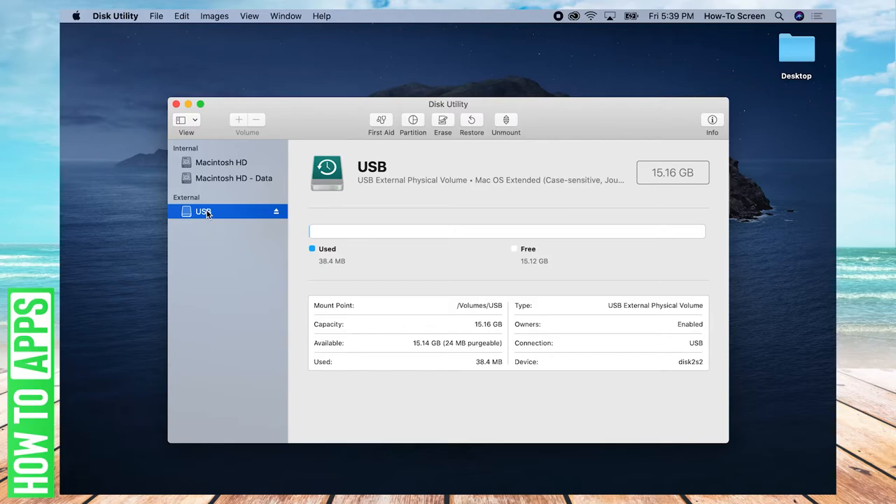
pyautogui.moveTo(345, 233)
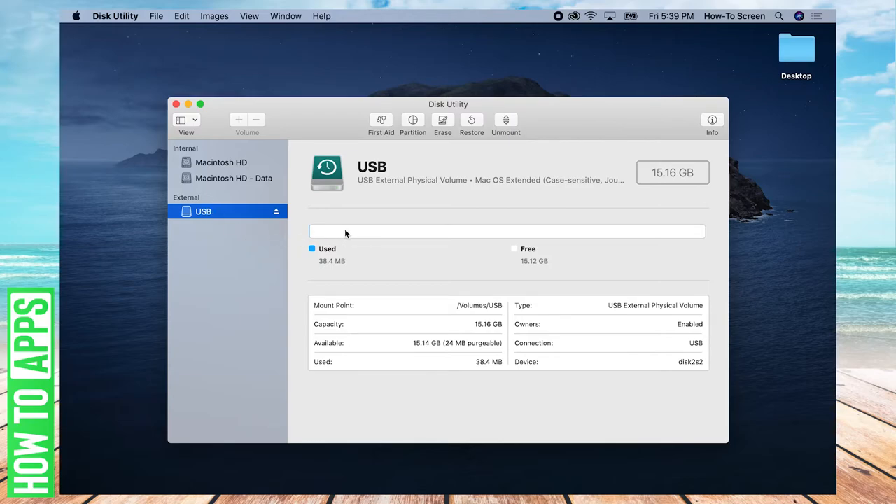
pyautogui.moveTo(474, 204)
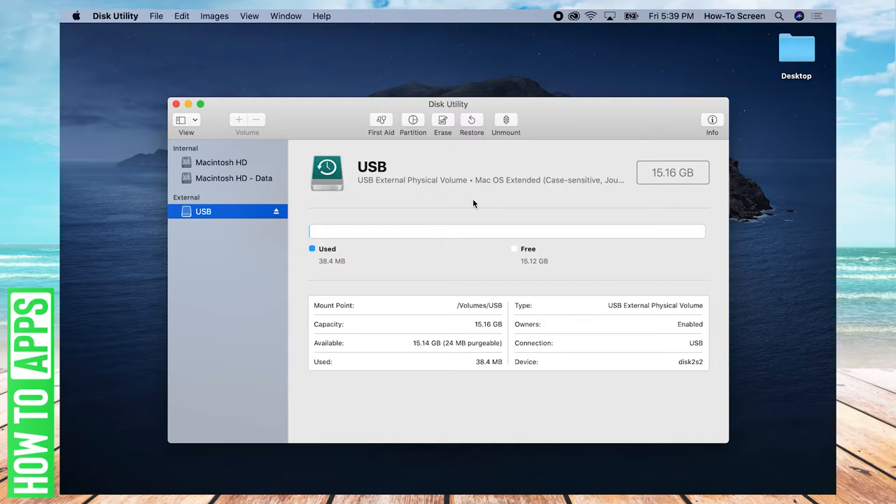
pyautogui.moveTo(166, 209)
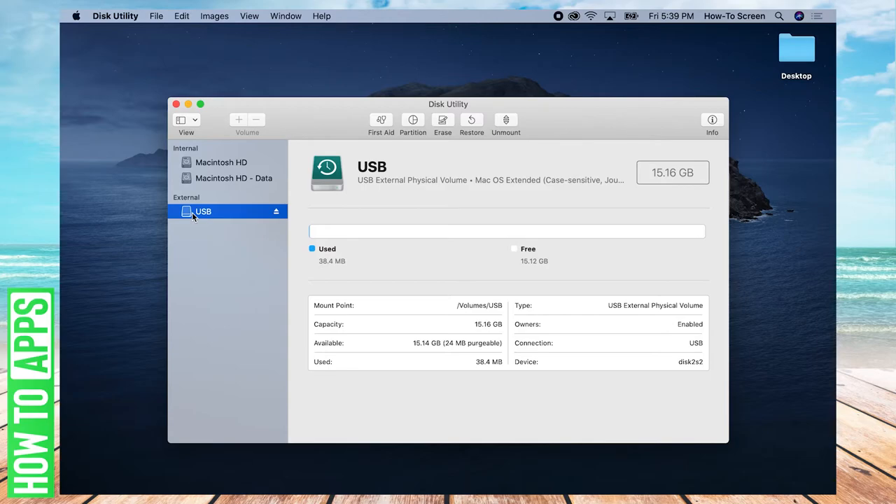
pyautogui.moveTo(207, 184)
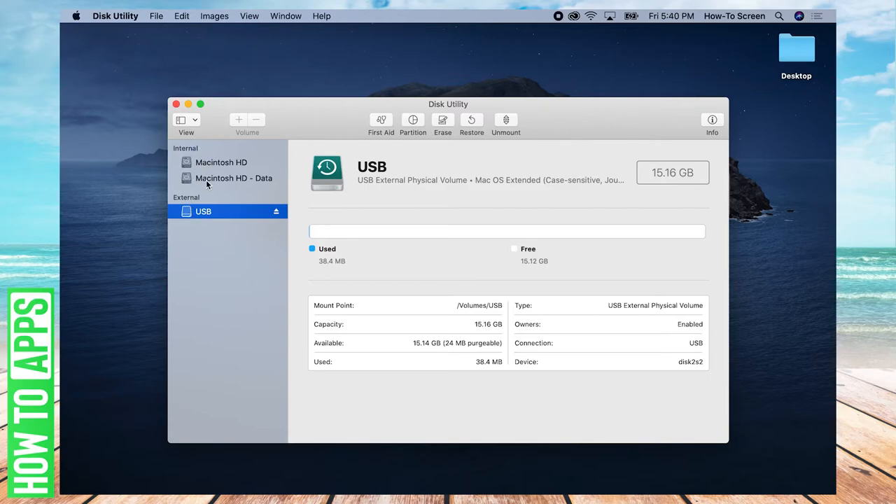
pyautogui.moveTo(568, 112)
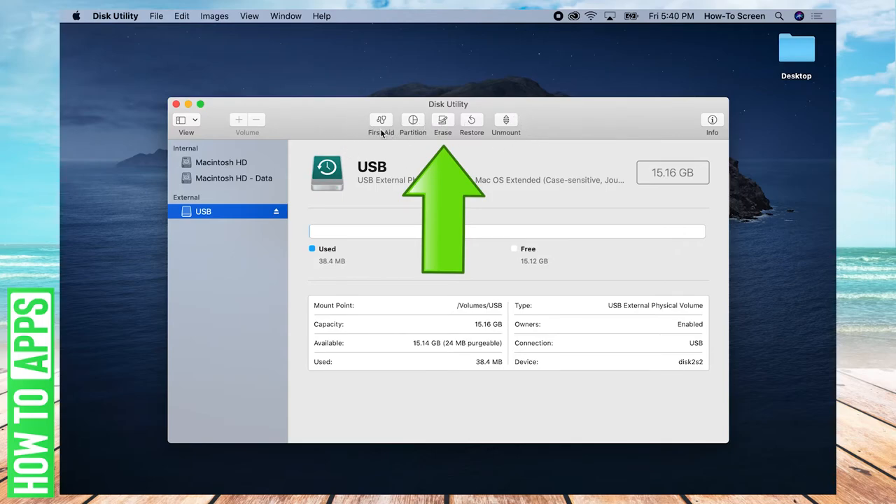
pyautogui.moveTo(443, 135)
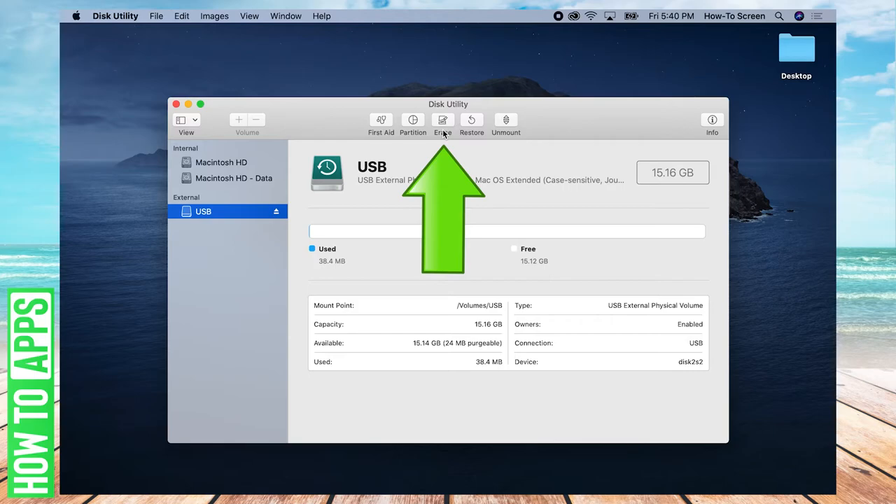
pyautogui.moveTo(443, 131)
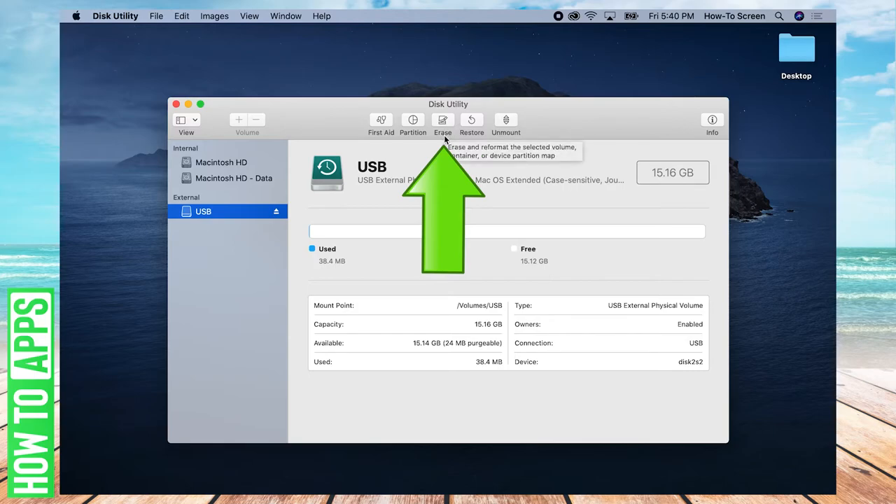
# - Open the Erase "USB" sheet with the drive's name and format pre-filled
pyautogui.click(443, 120)
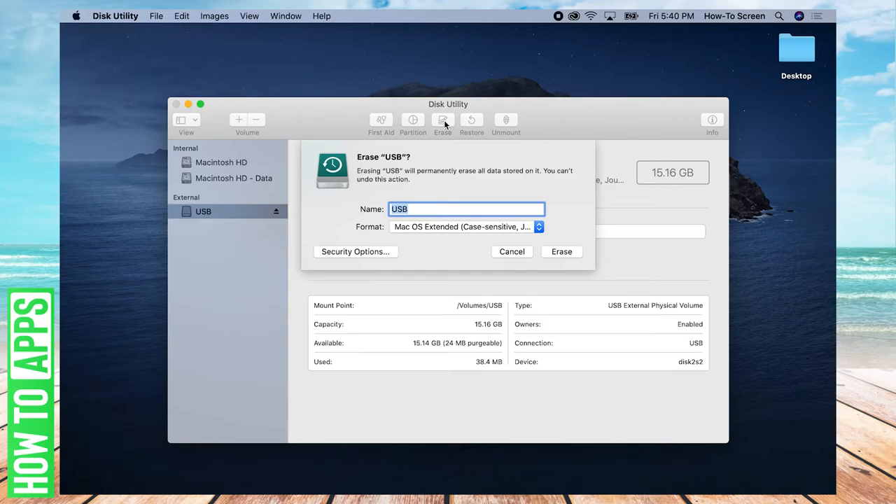
pyautogui.moveTo(420, 167)
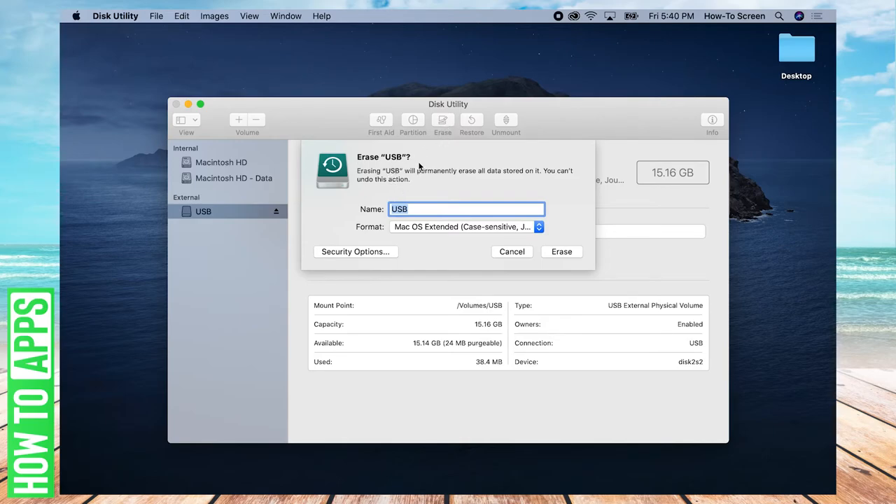
pyautogui.moveTo(415, 170)
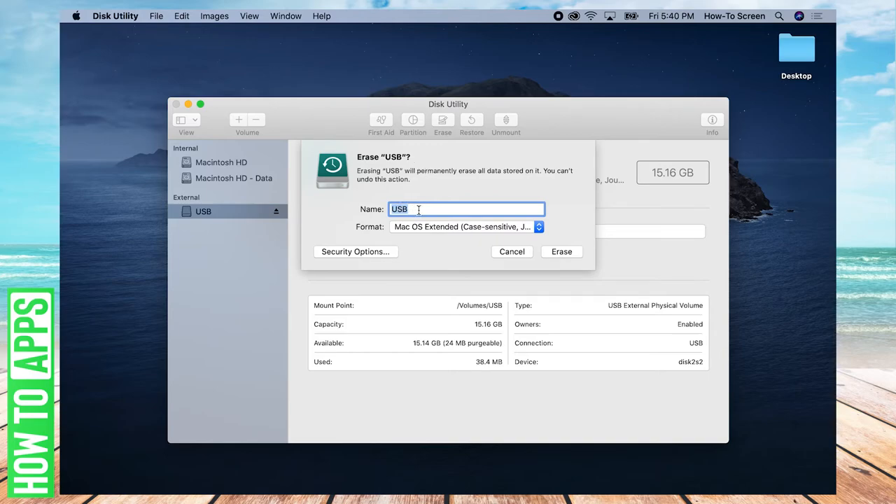
pyautogui.moveTo(382, 235)
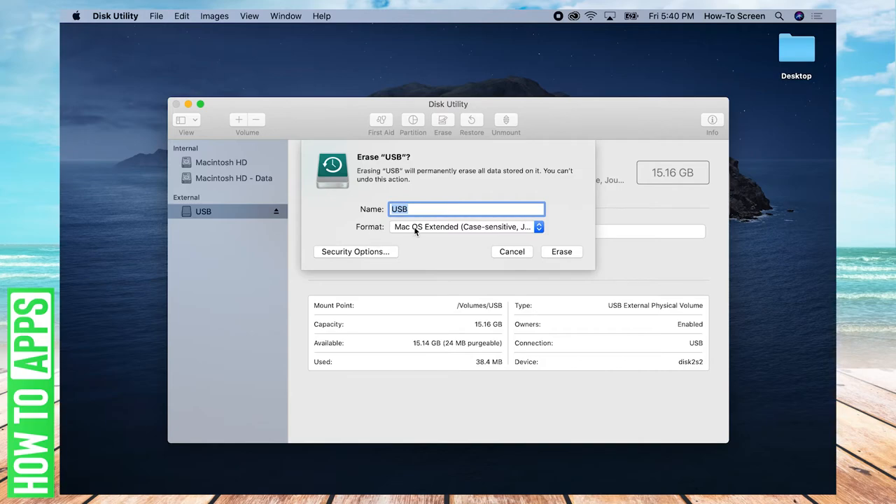
pyautogui.click(466, 226)
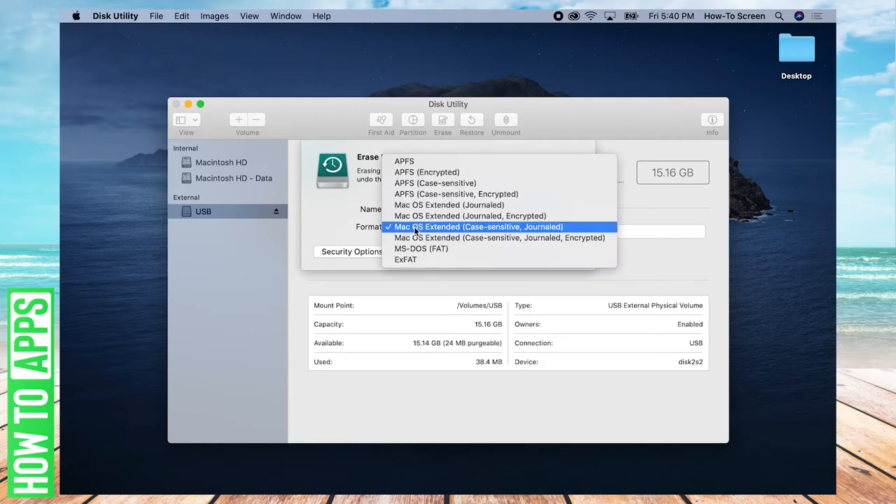
pyautogui.moveTo(419, 259)
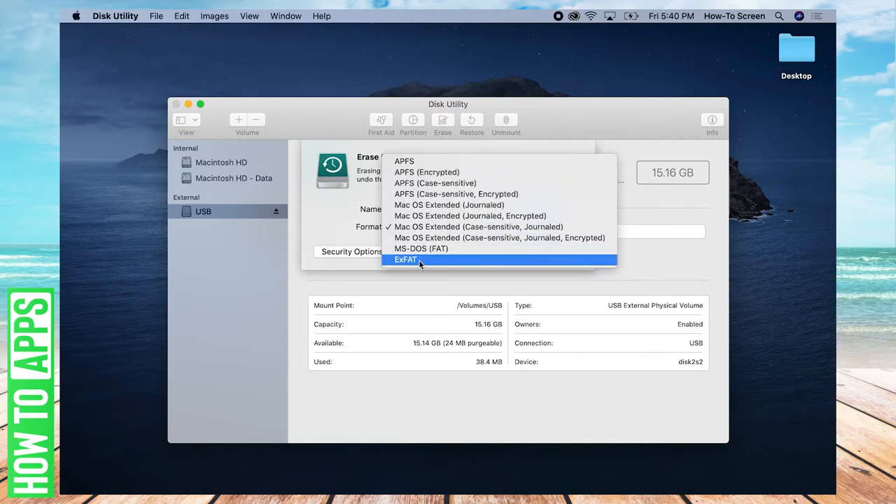
pyautogui.moveTo(423, 266)
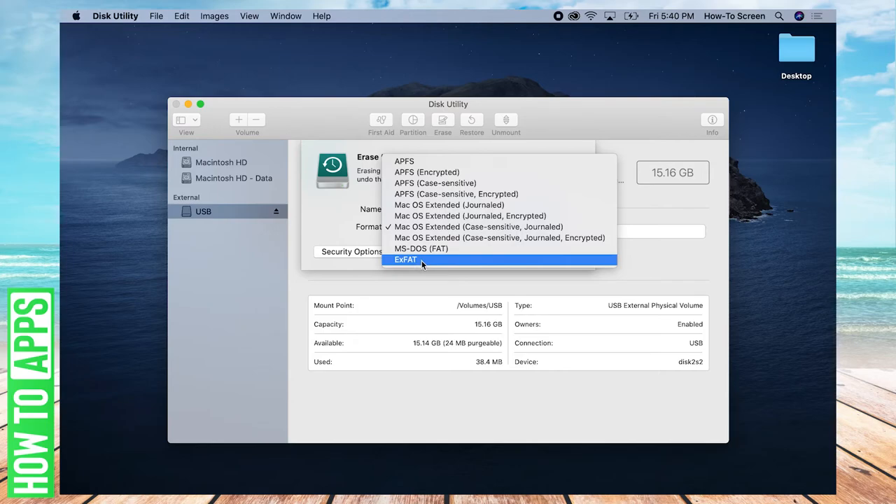
pyautogui.moveTo(428, 241)
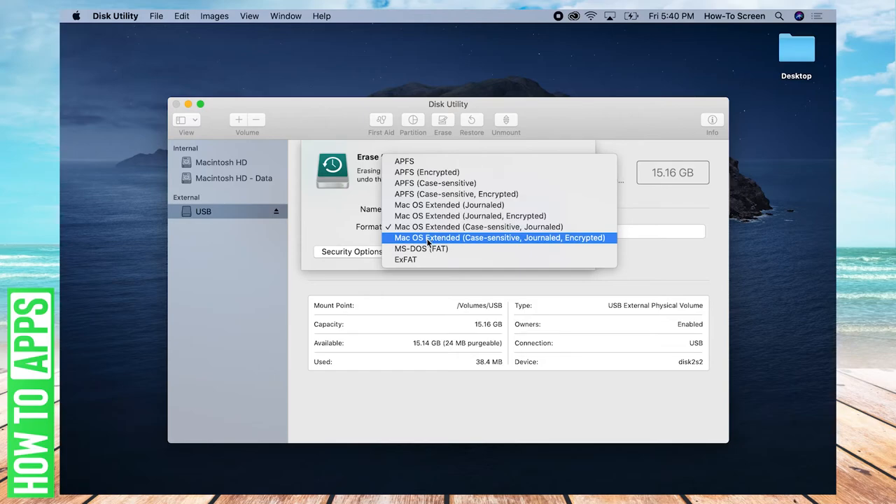
pyautogui.moveTo(437, 172)
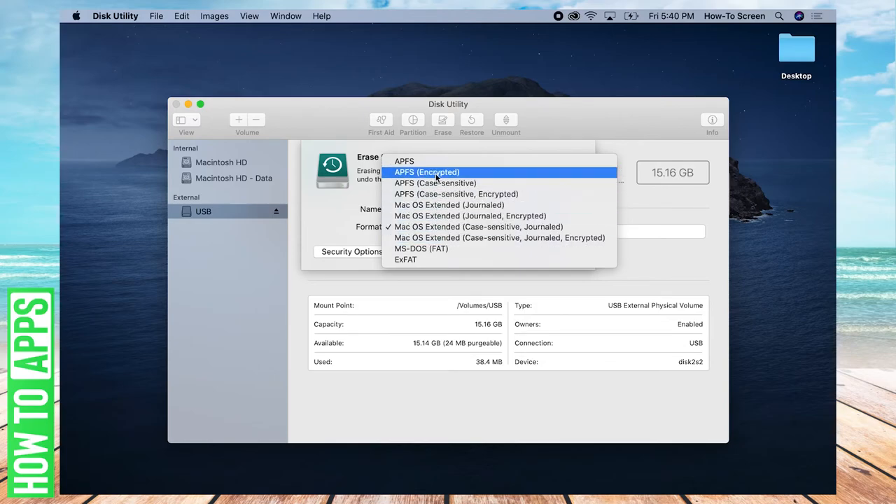
pyautogui.moveTo(437, 210)
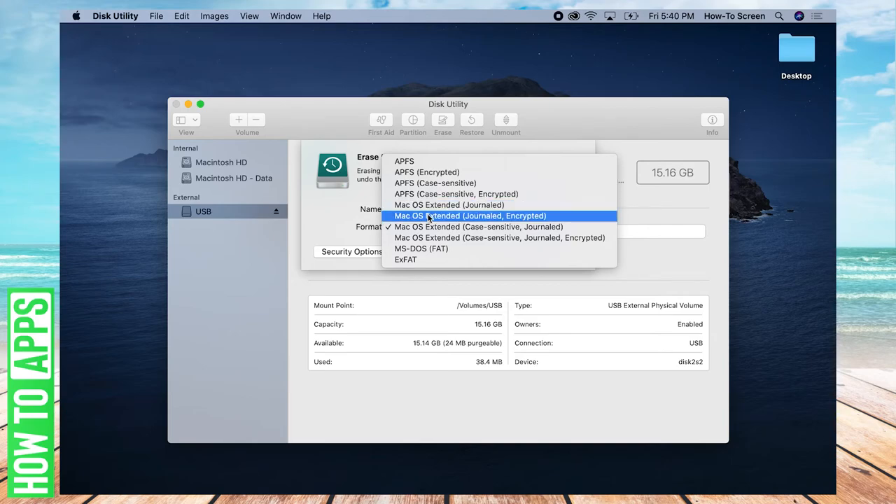
pyautogui.click(487, 226)
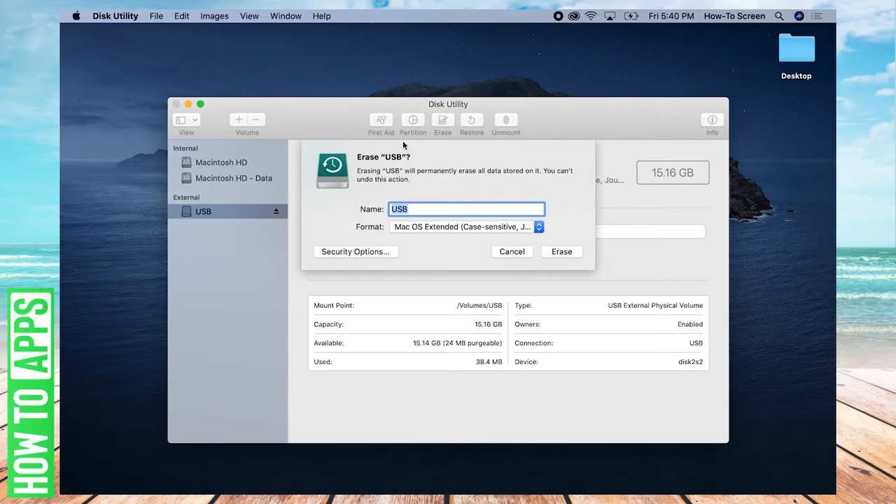
pyautogui.moveTo(432, 194)
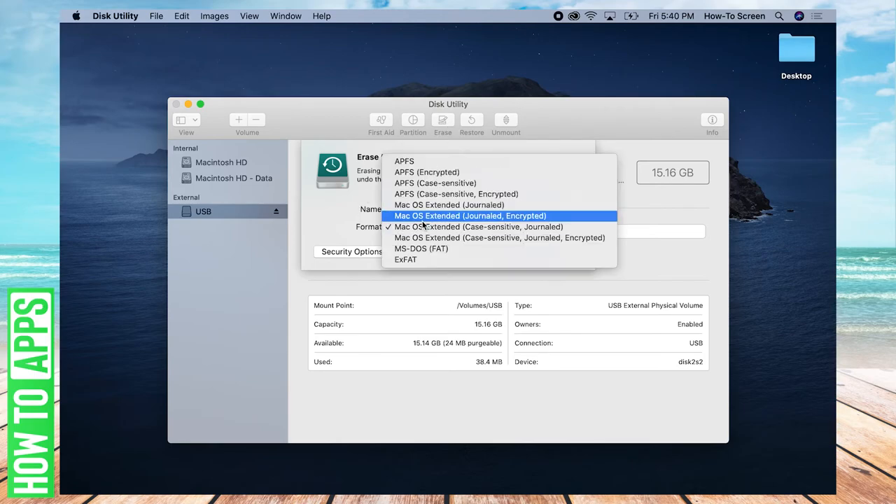
pyautogui.click(479, 227)
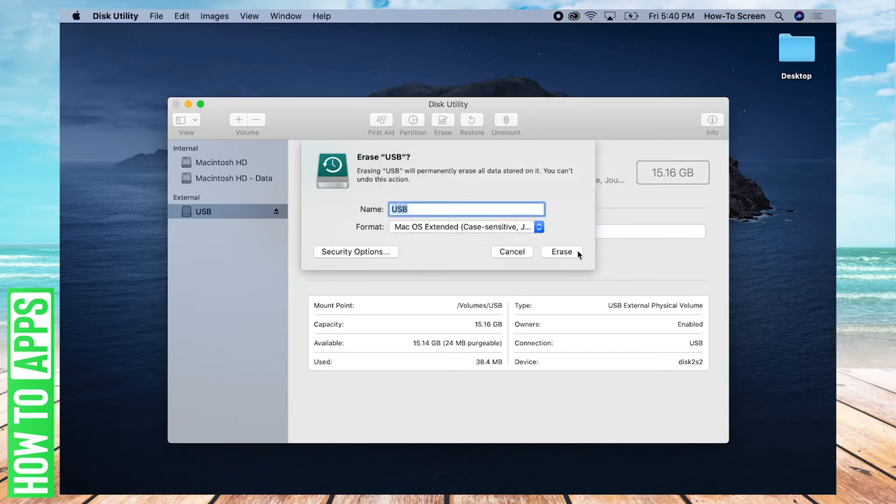
pyautogui.moveTo(565, 254)
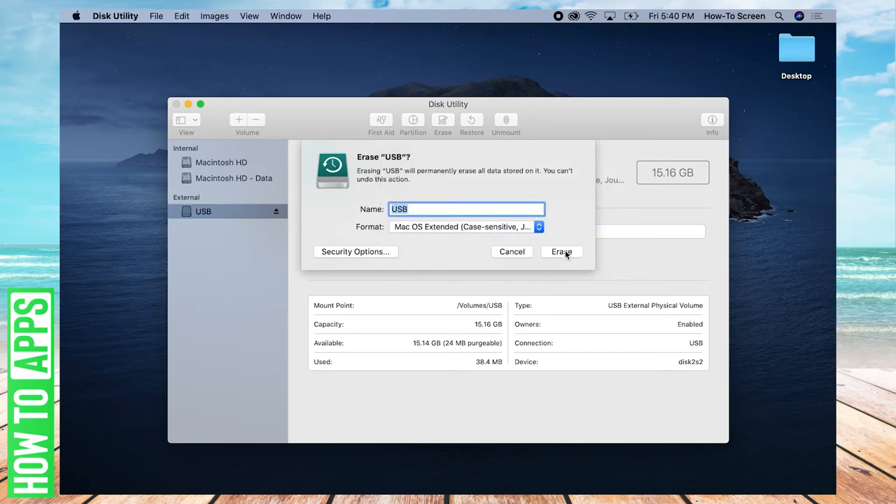
# - Confirm erasing the USB drive, recreating it under the name USB
pyautogui.click(560, 251)
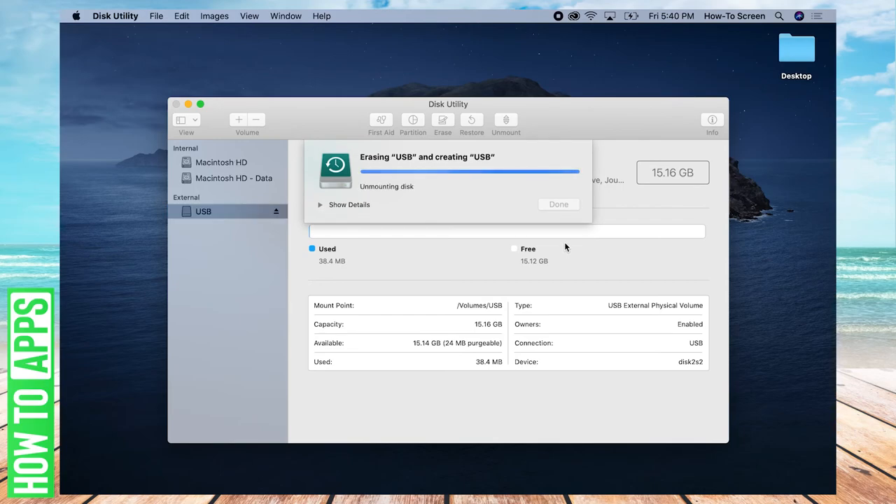
pyautogui.moveTo(534, 214)
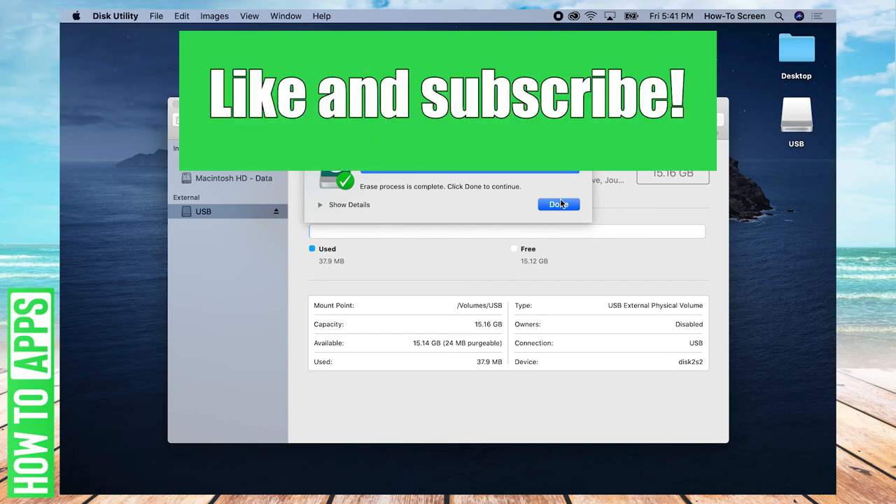
# - Dismiss the completed erase report, leaving the reformatted USB drive with 15.12 GB free
pyautogui.click(559, 203)
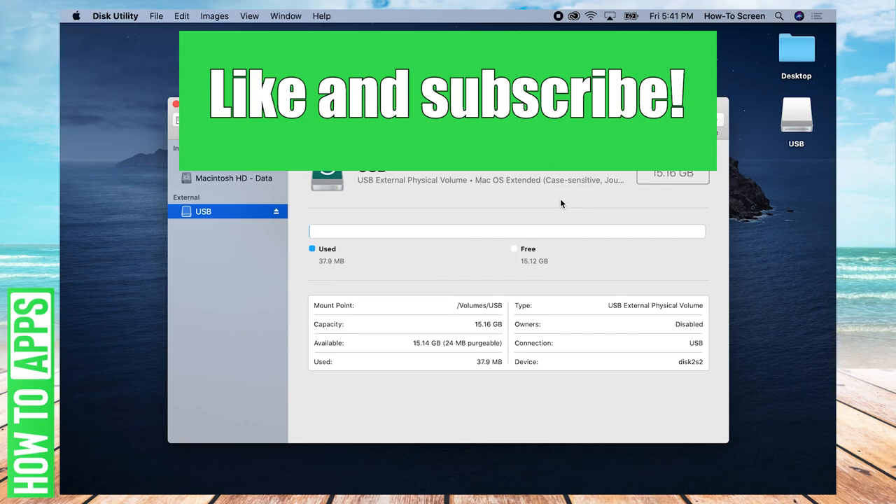